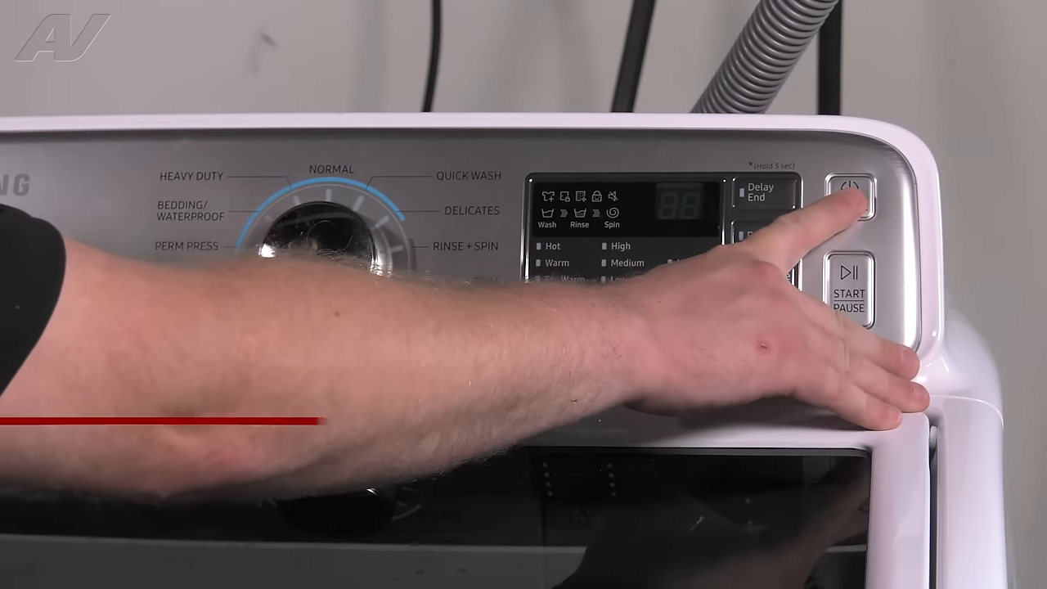
Step: Power on, step DELAY END to 17, and hold START to enter diagnostic mode
click(847, 190)
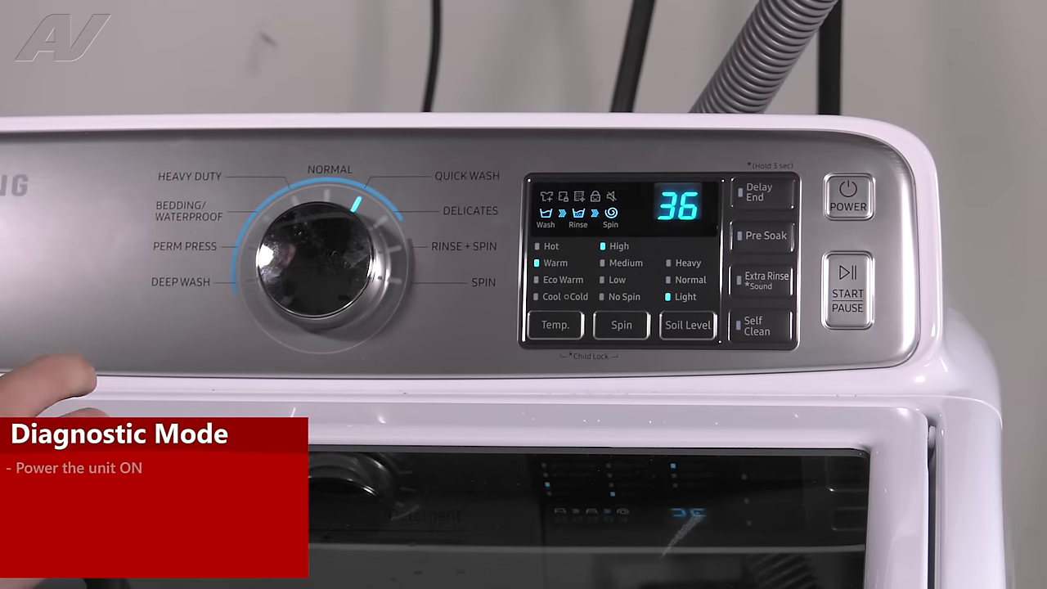
click(761, 193)
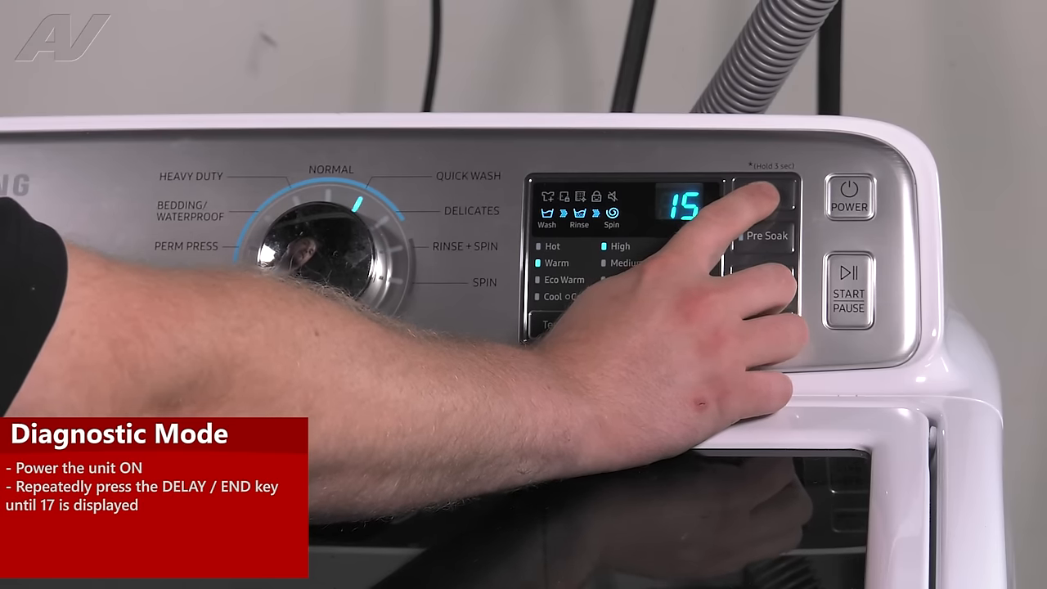
click(762, 193)
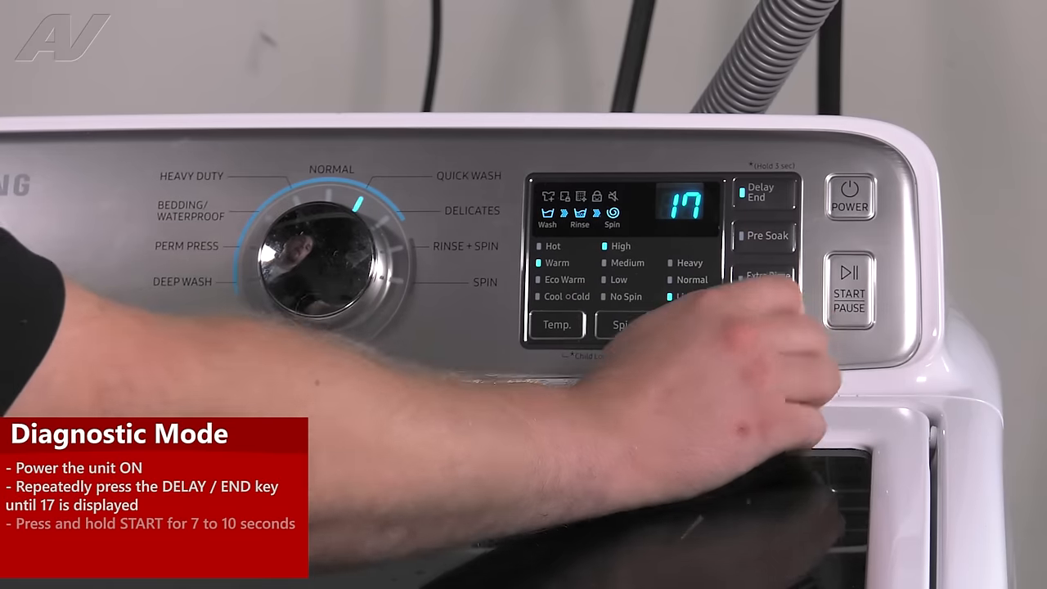
click(849, 278)
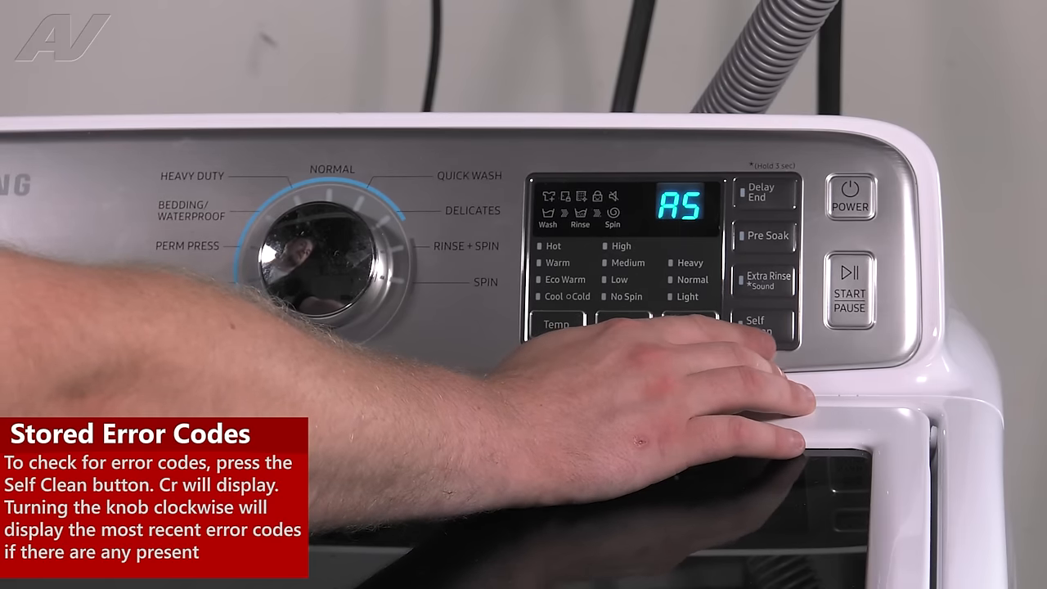
Step: Show the 'Cr' error readout via Self Clean and turn the knob through recent codes
click(761, 324)
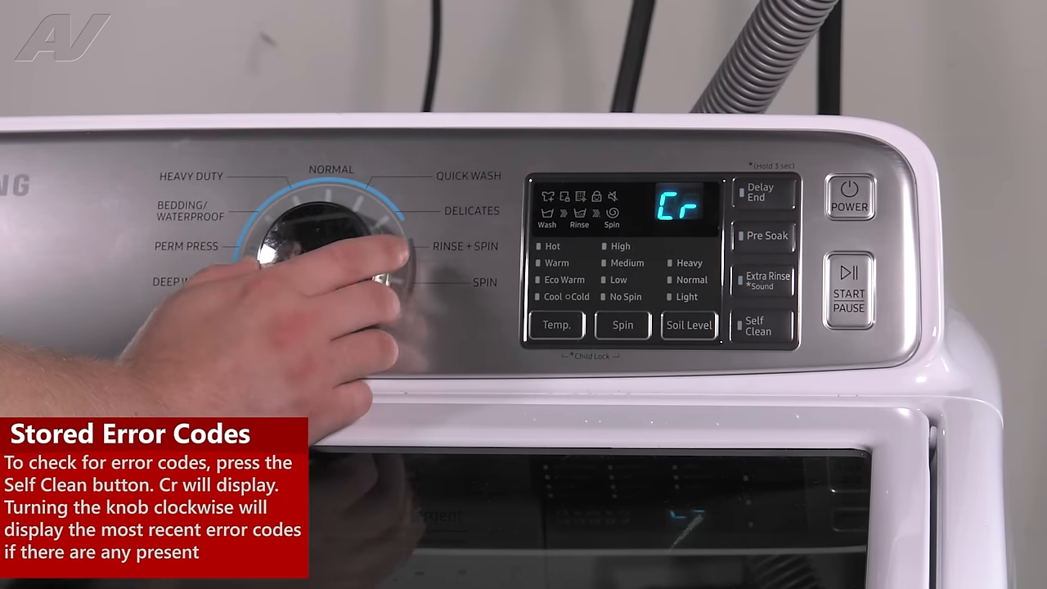
drag(335, 237, 384, 278)
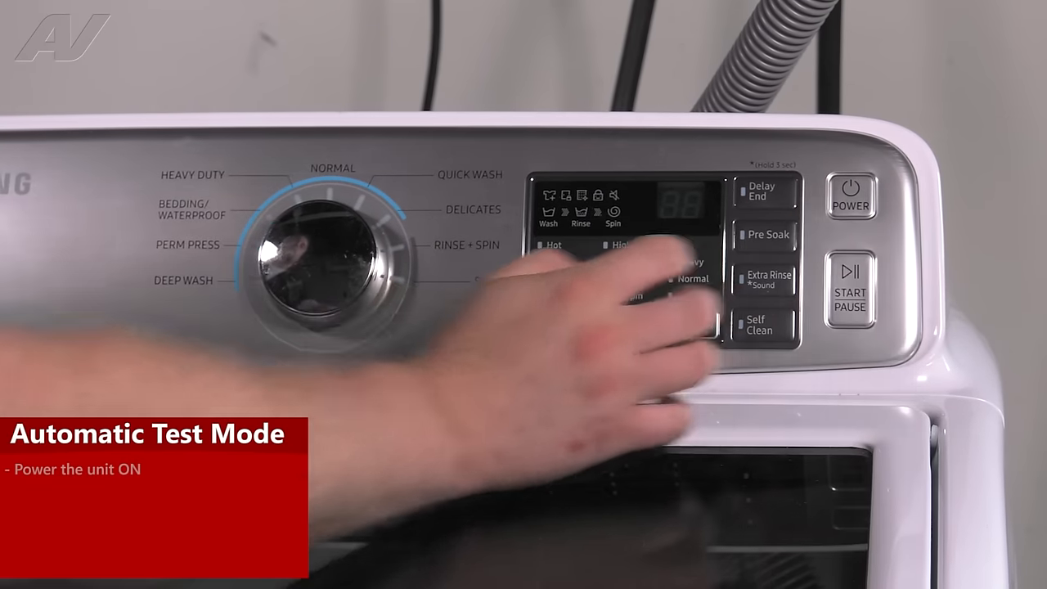
Step: Power the washer back on and advance DELAY END until 17 is displayed
click(763, 193)
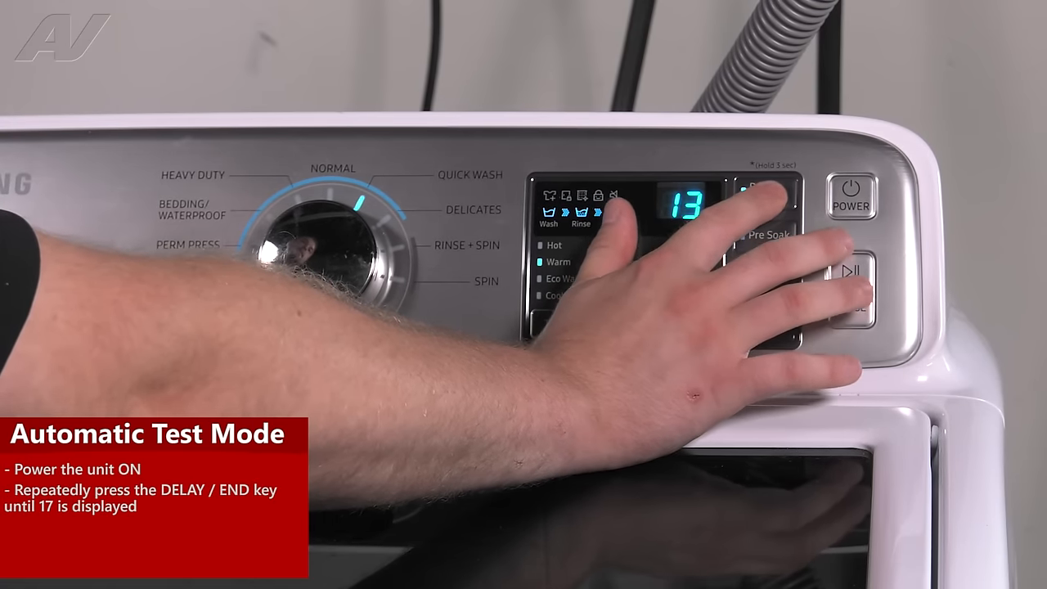
click(766, 193)
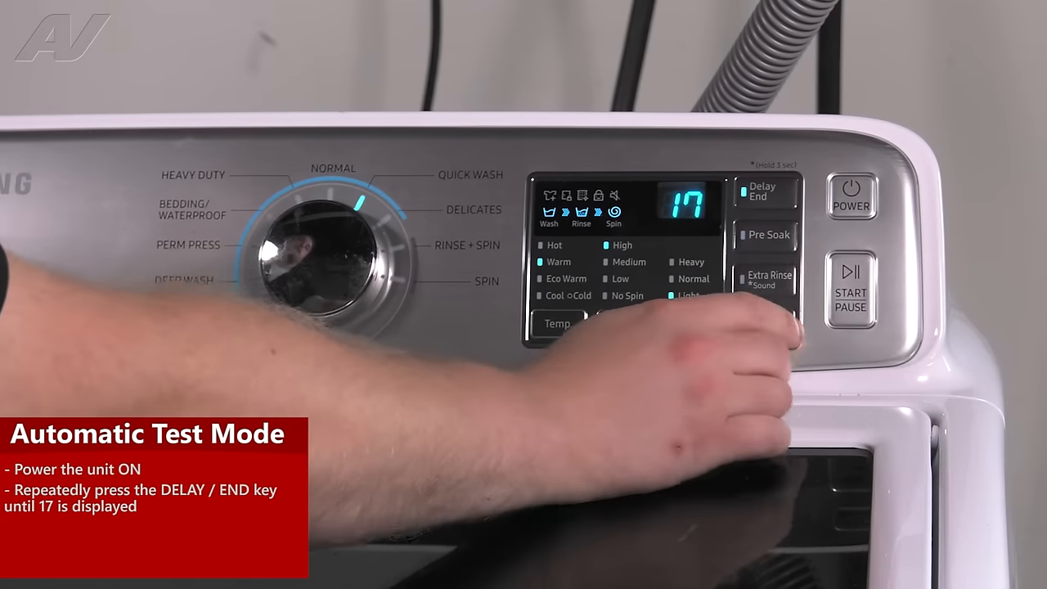
click(851, 282)
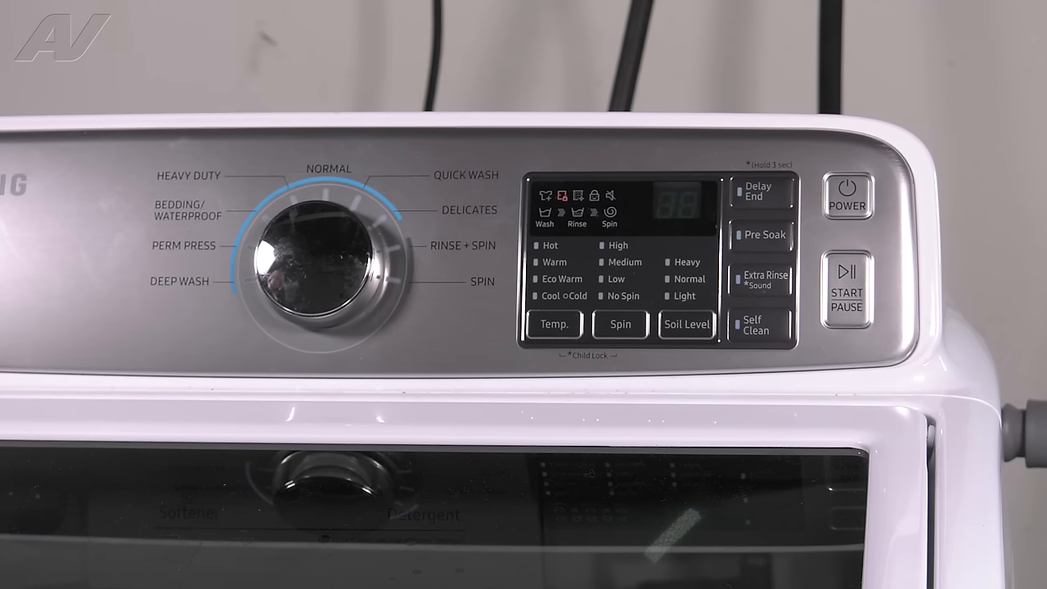
Step: Hold START/PAUSE to launch the automatic test, showing 12 in the wash stage
click(846, 196)
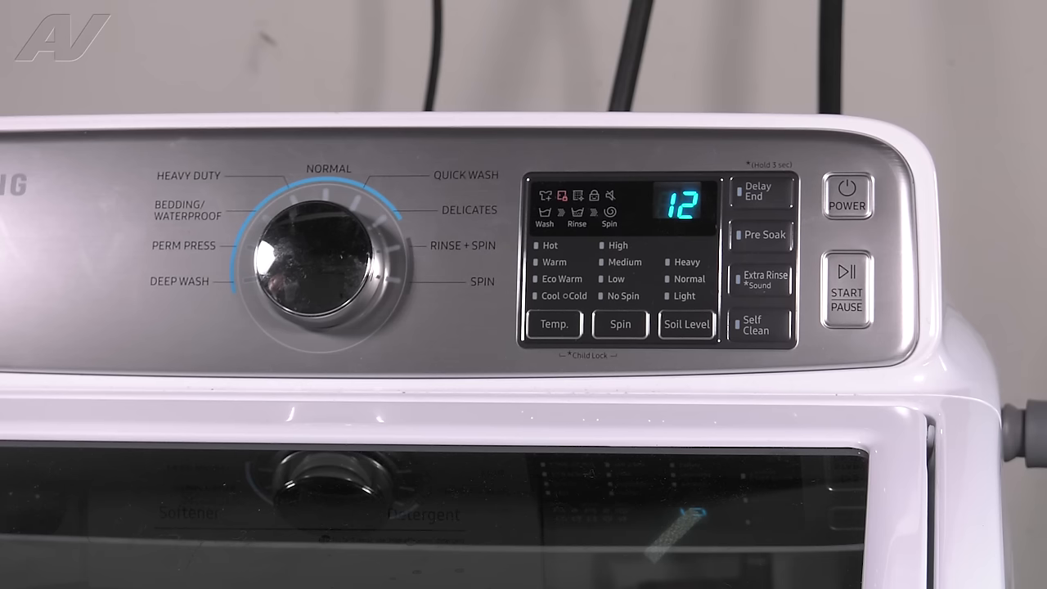